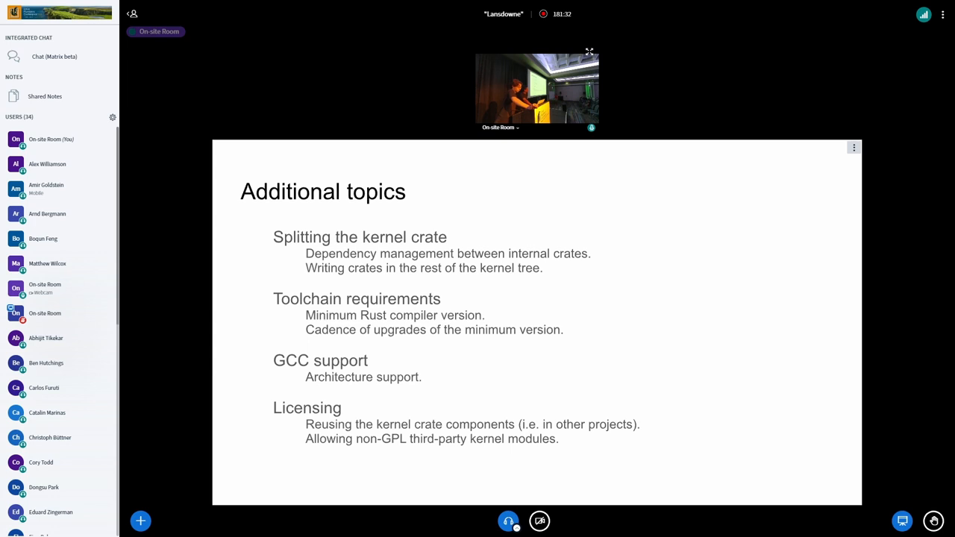
left_click(537, 88)
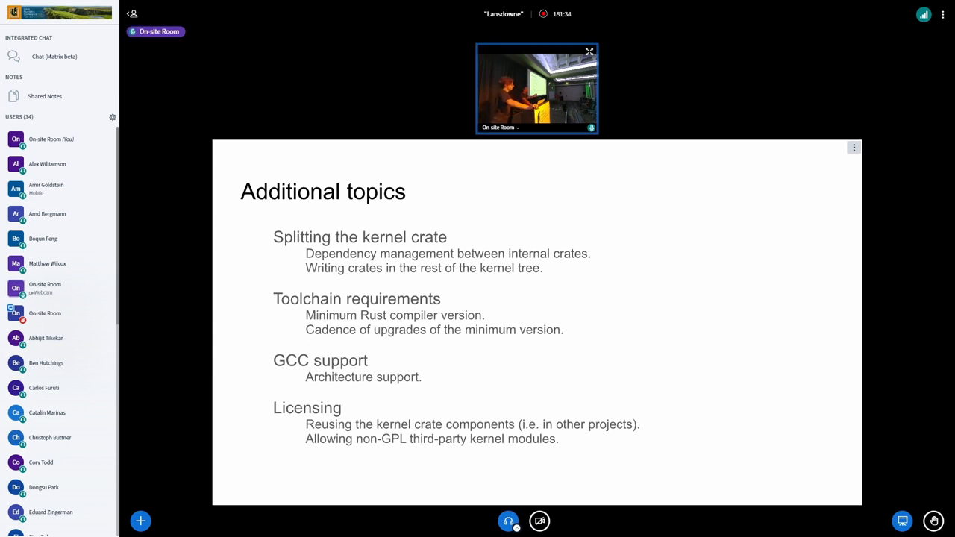